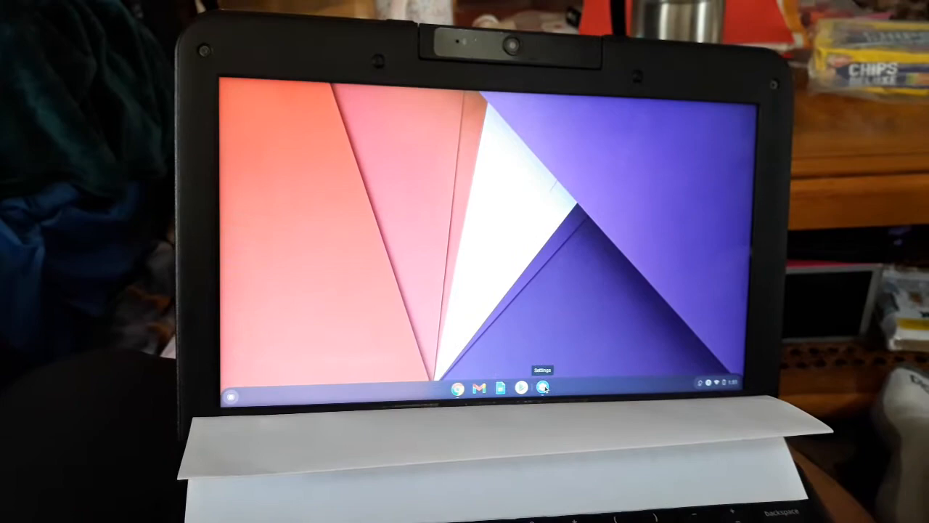
# - Open system Settings from the shelf to reach the saved Canon MF230 Series printer
pyautogui.click(543, 388)
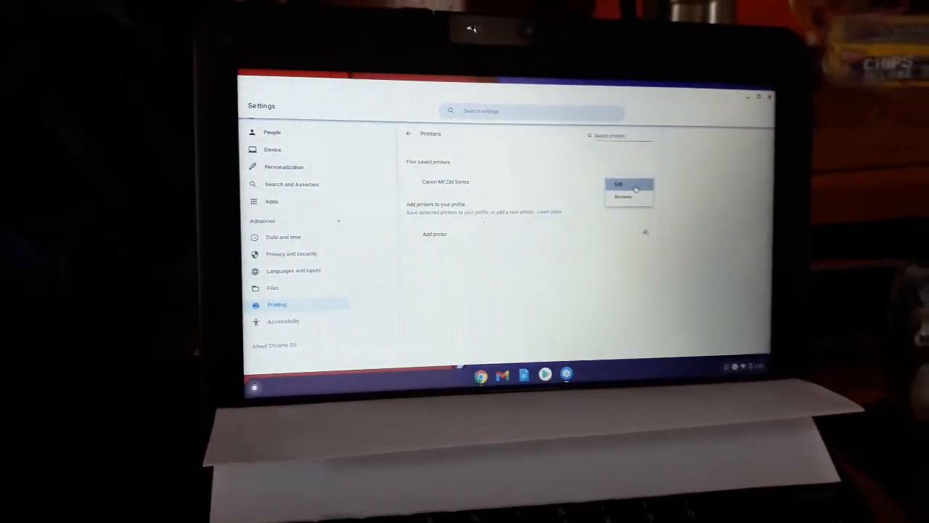
pyautogui.click(622, 183)
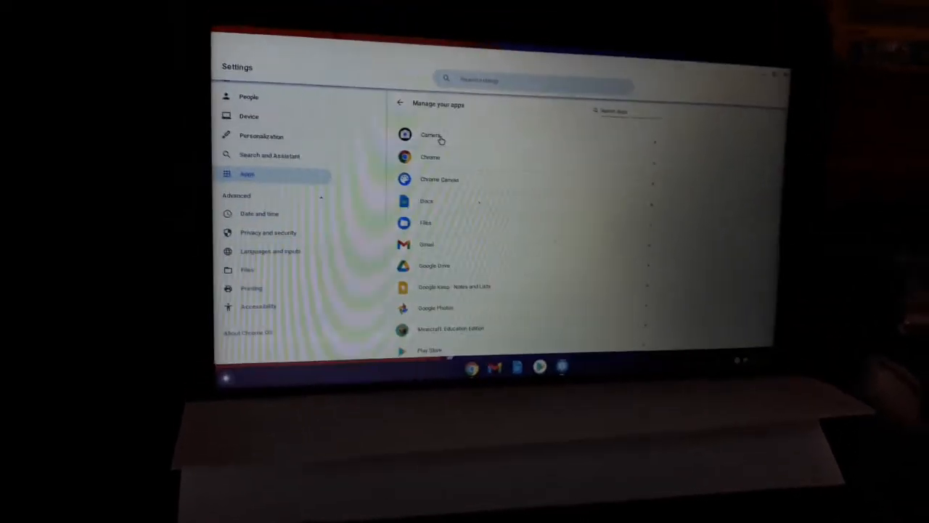
# - Scroll the Manage your apps list down to Wifi printer driver for Chromebooks
pyautogui.scroll(-3)
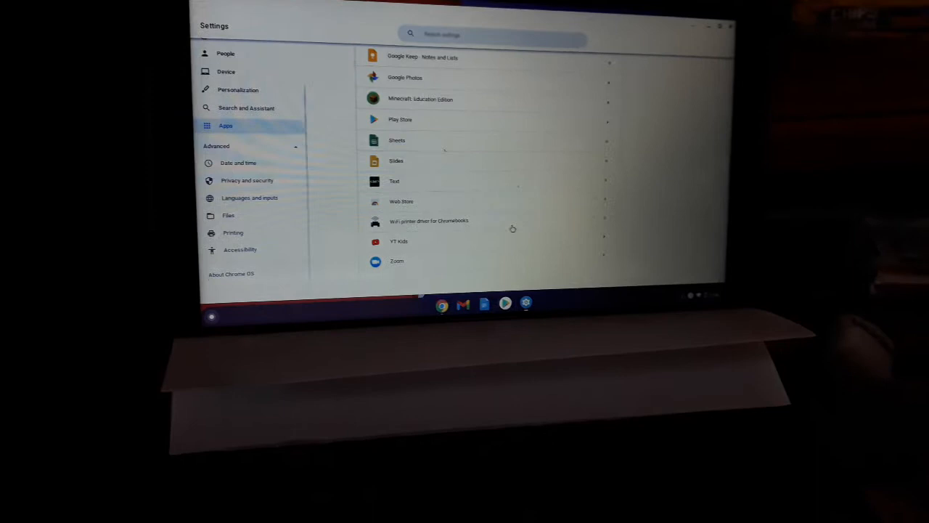